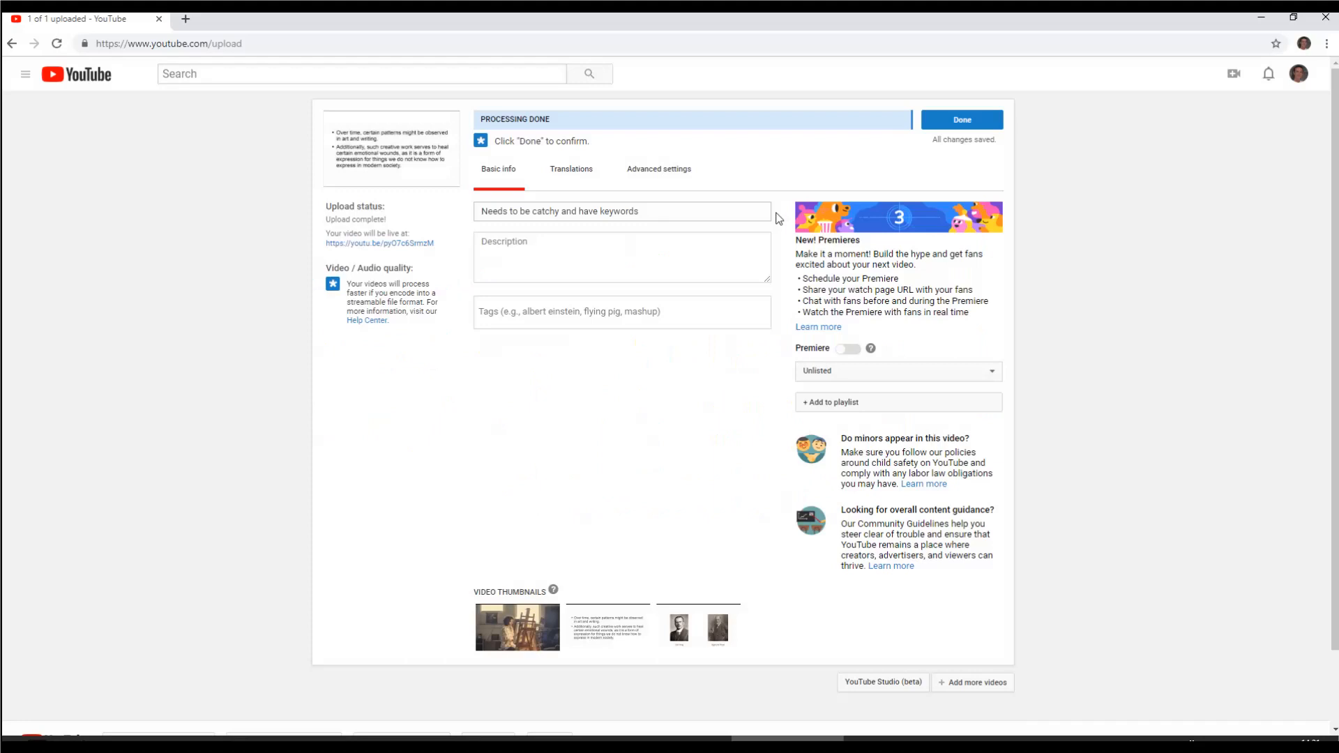
{"action": "type", "text": "This goes for the video description as well."}
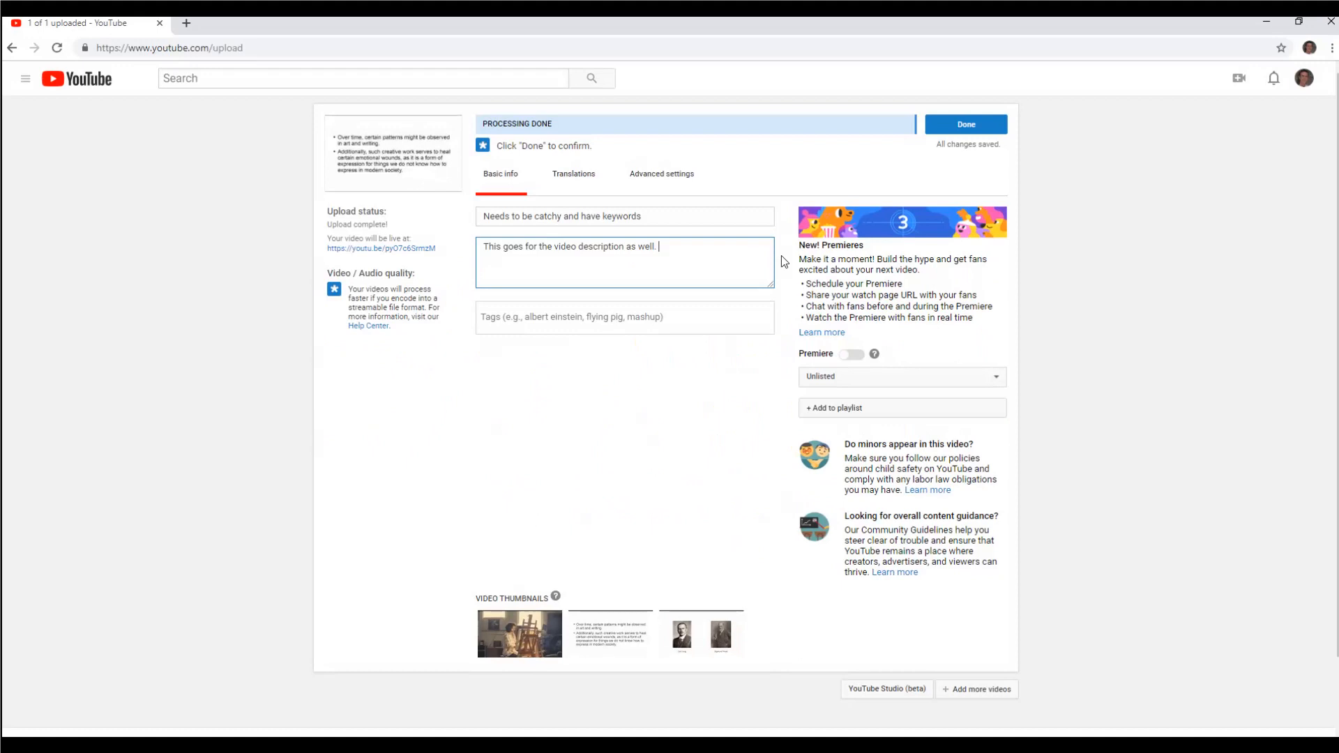
{"action": "type", "text": "You need to treat the description of your video like a summary blog post."}
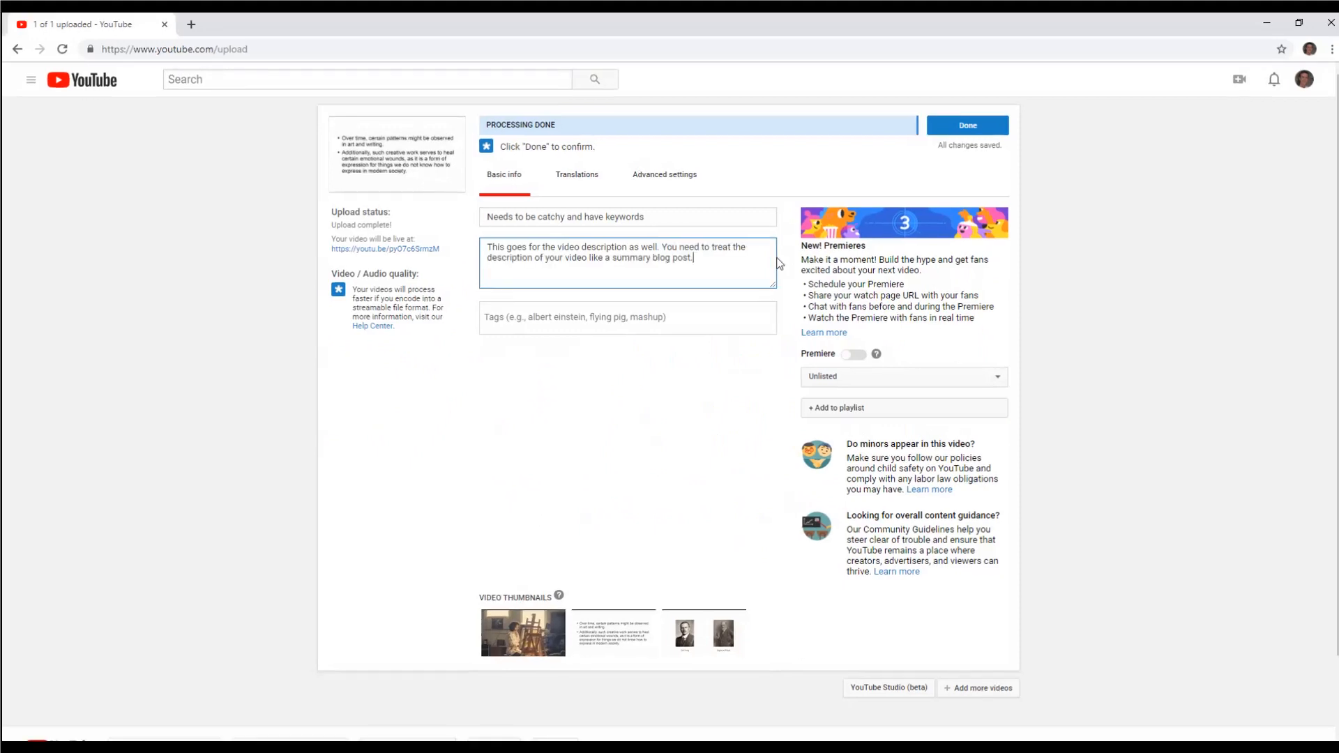